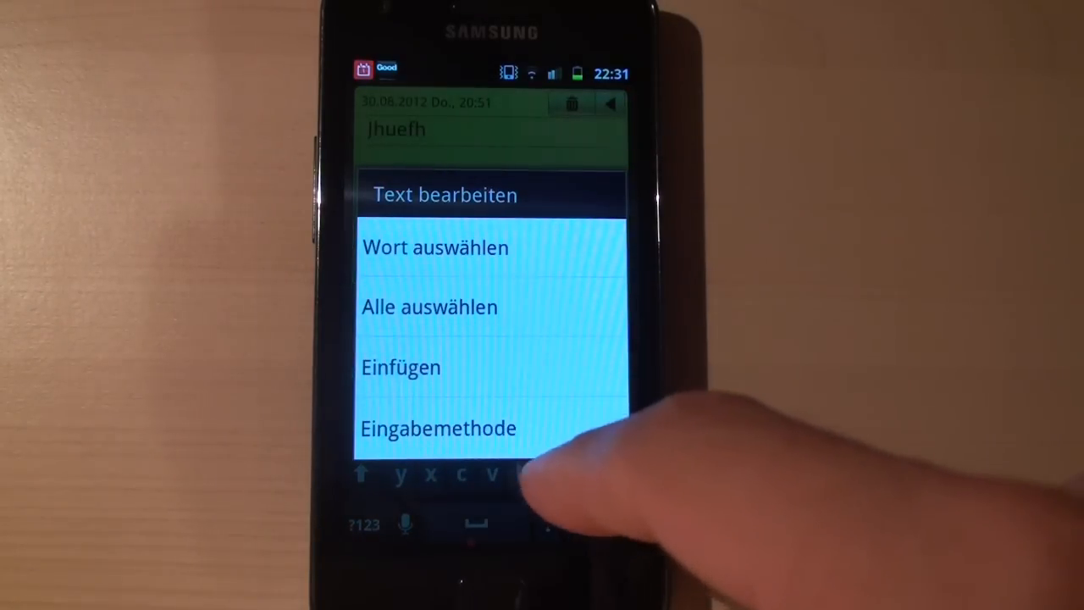
Choose 'Eingabemethode' from the Text bearbeiten menu to switch keyboards
click(446, 428)
text(Tfaqfe)
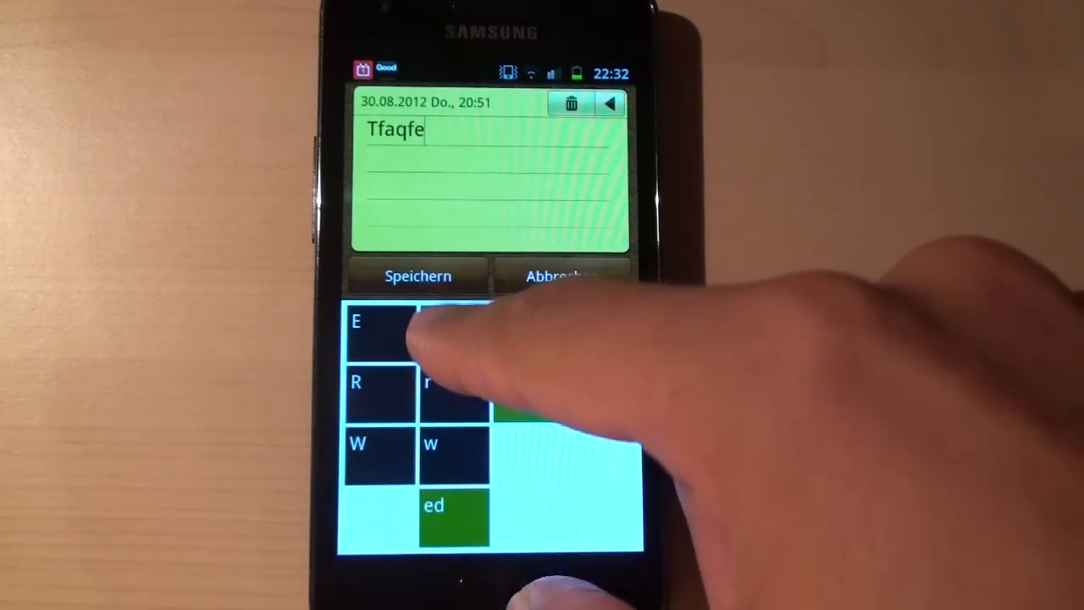
Enter a letter from the e r w group toward the word Tfaqfe
click(431, 385)
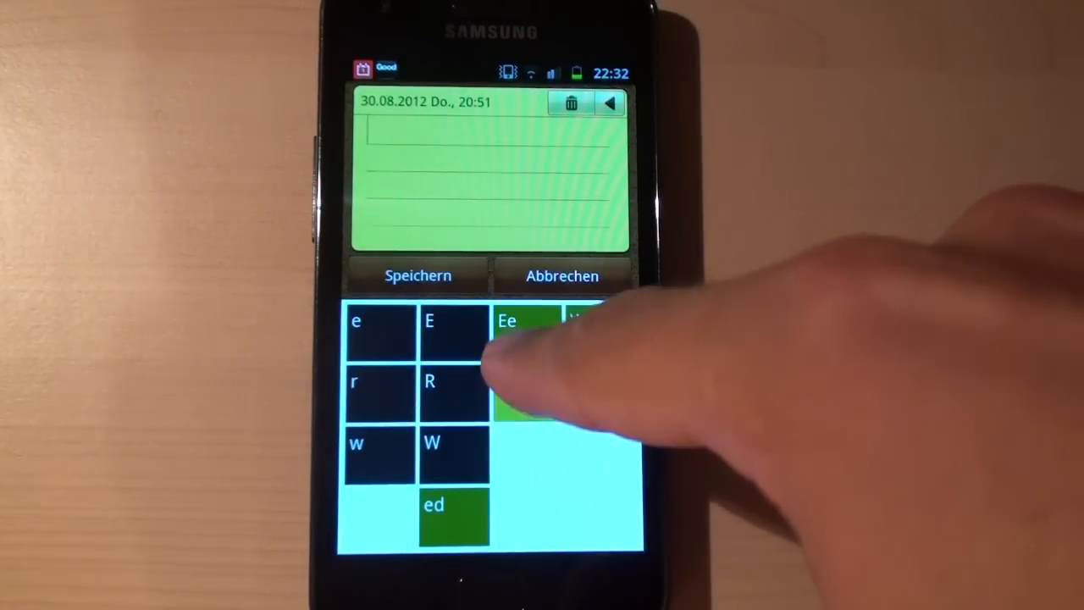
Pick capitals and fragments like Ee and ing from the erw and iop groups
click(521, 329)
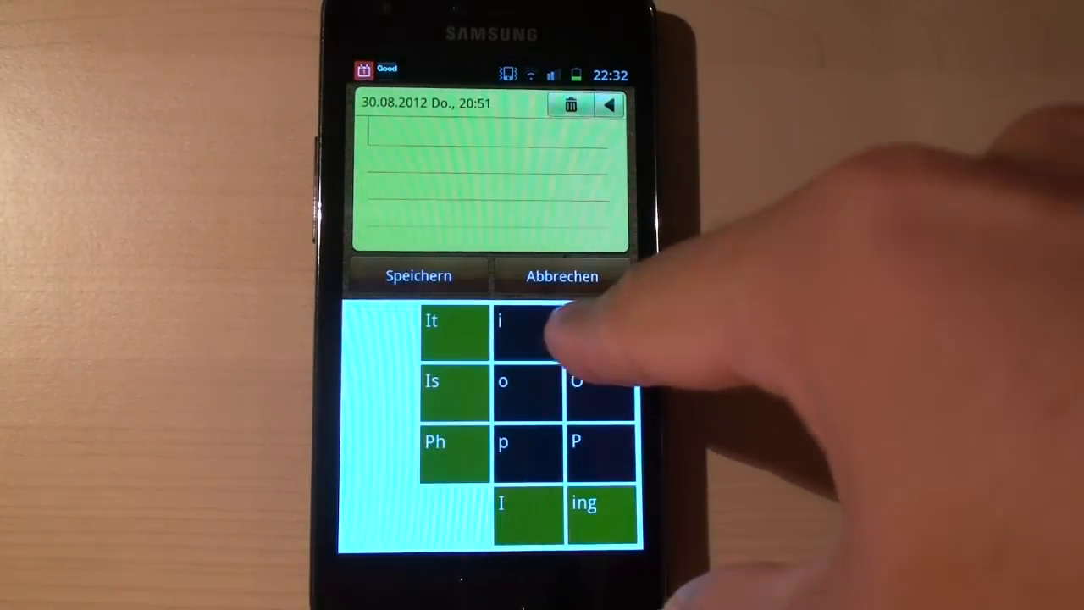
click(453, 332)
text(Fejji)
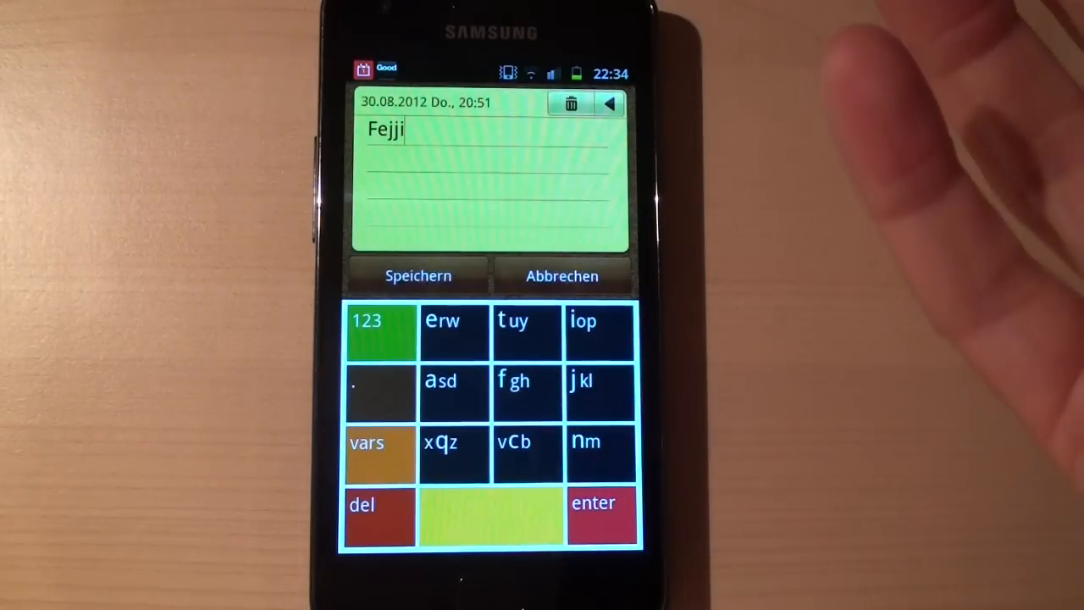
Finish the phrase and replace the garbled last word with the 'typing' suggestion
click(370, 516)
text(With the dictionary ttiin)
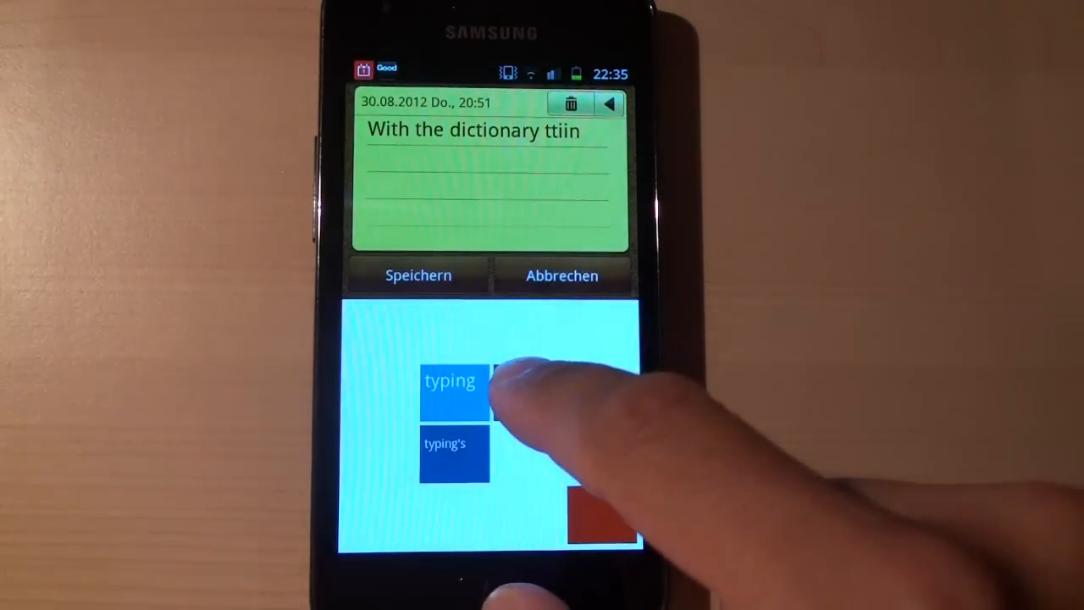
click(450, 382)
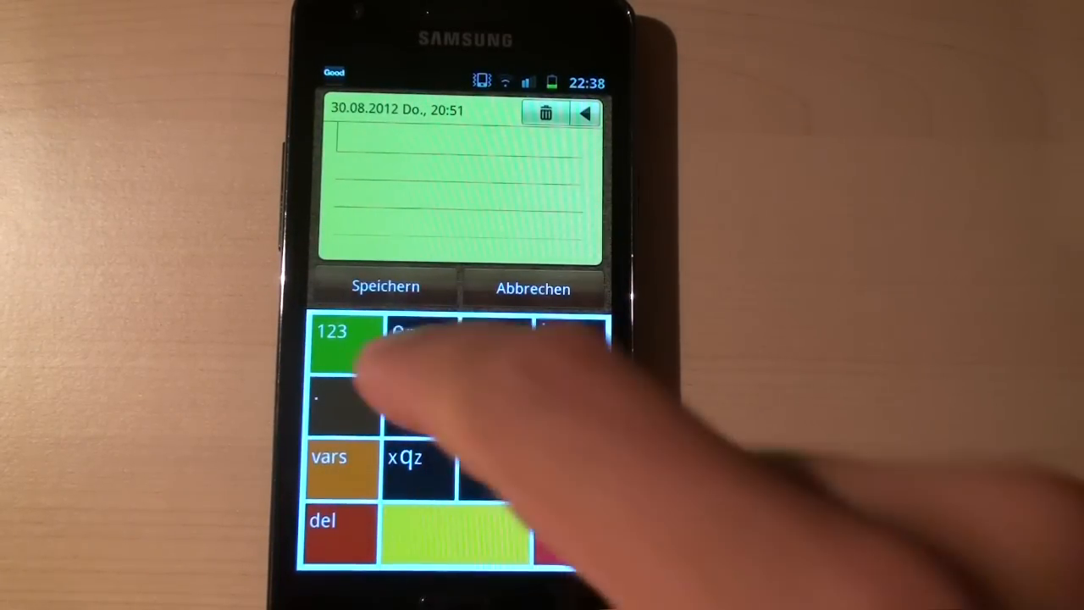
Enter the letters of Friday starting from the fgh group
click(338, 343)
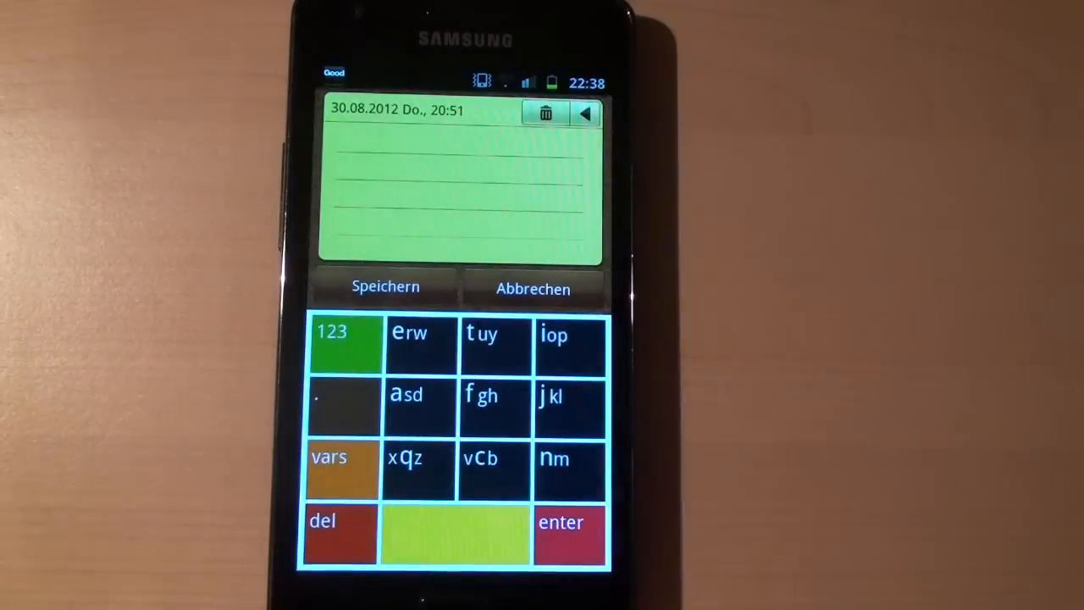
click(341, 342)
text(Friday)
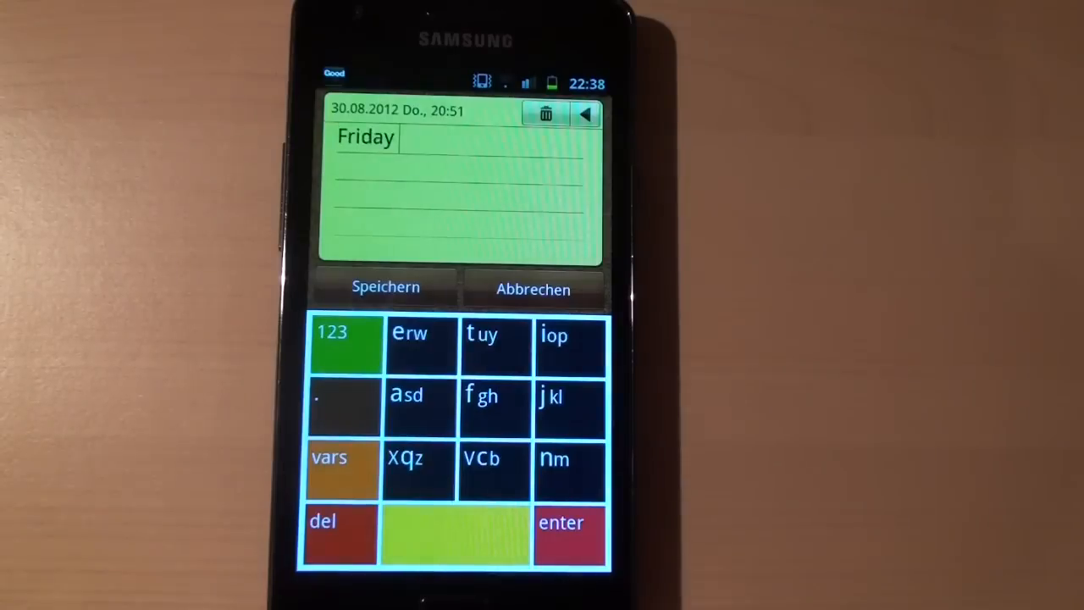
click(343, 345)
text()()
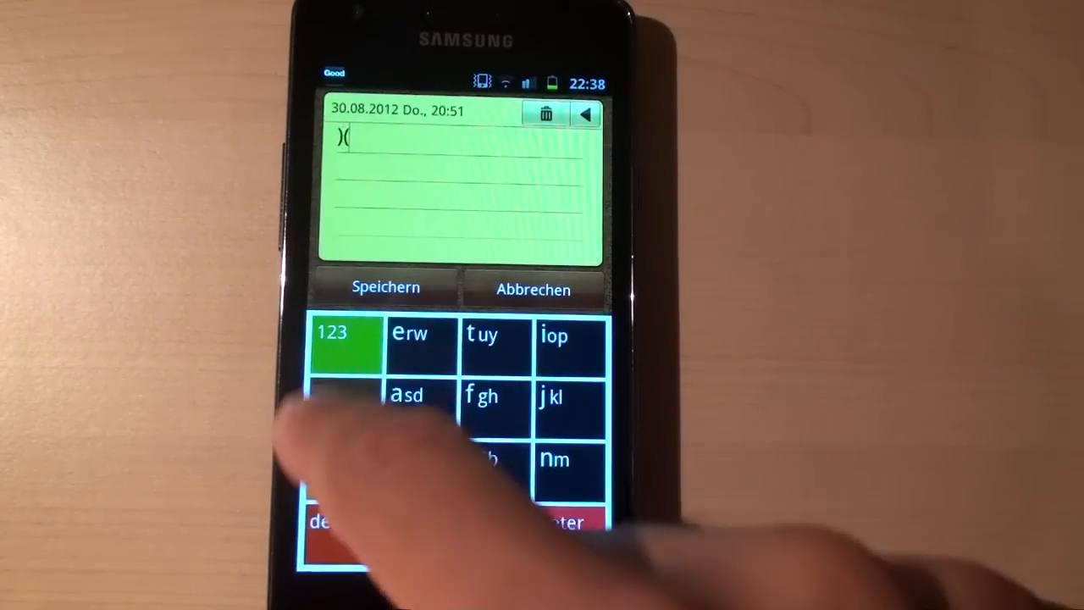
Insert the parentheses ')(' from the '.' punctuation group
click(334, 343)
text(Take care, Matt)
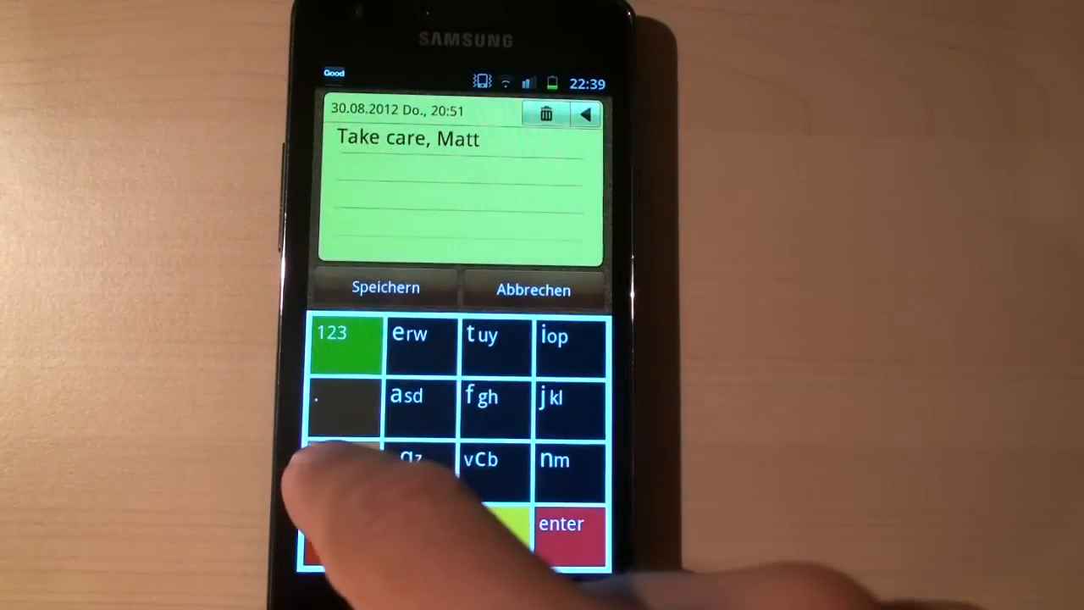
Insert the stored snippet 'Take care, Matt', then erase it with del
click(340, 344)
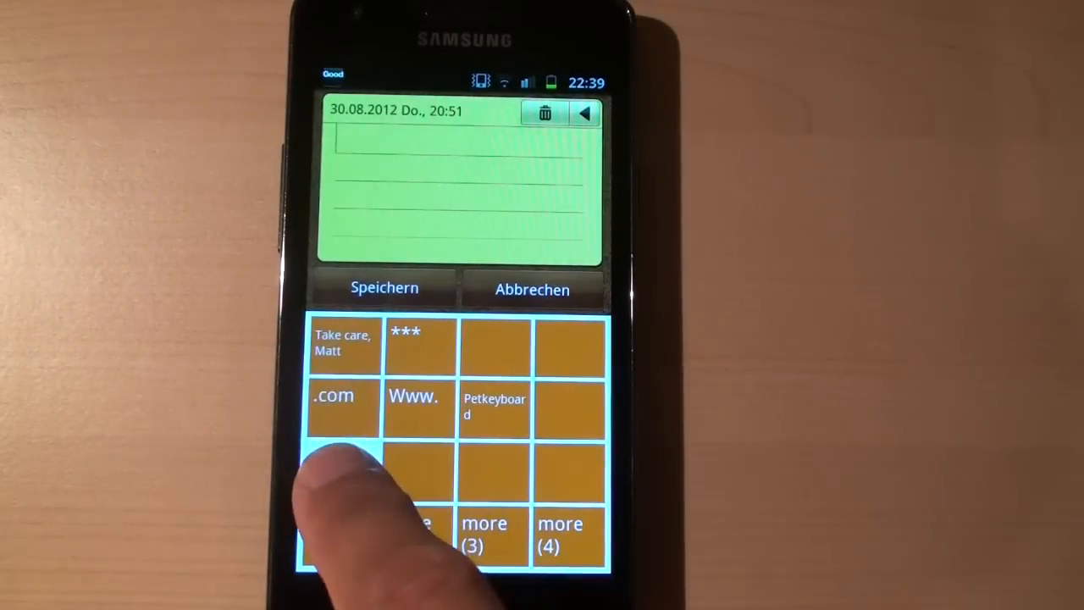
click(343, 343)
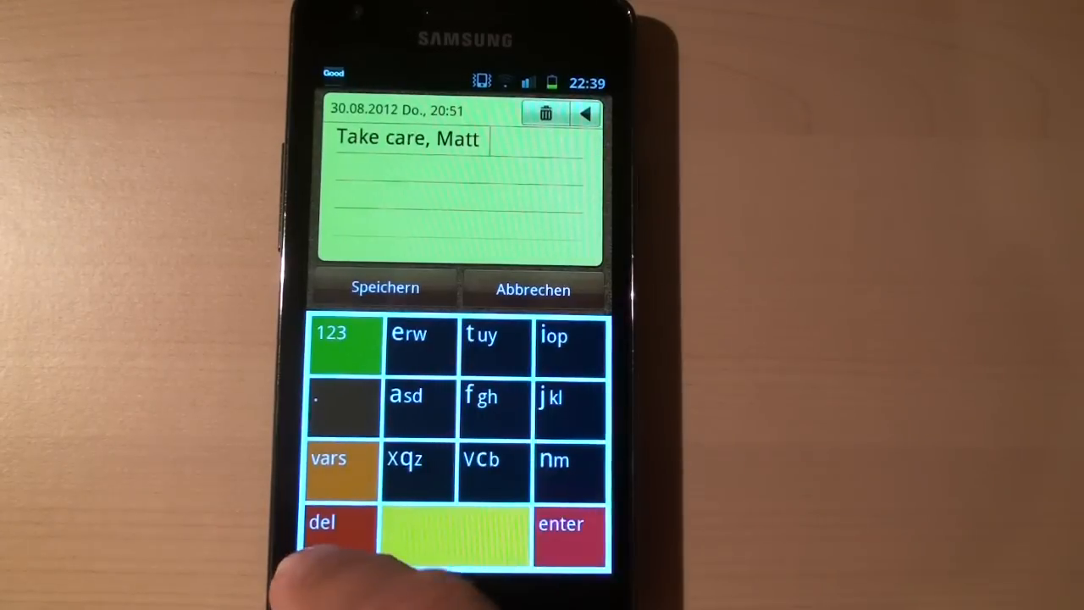
click(336, 529)
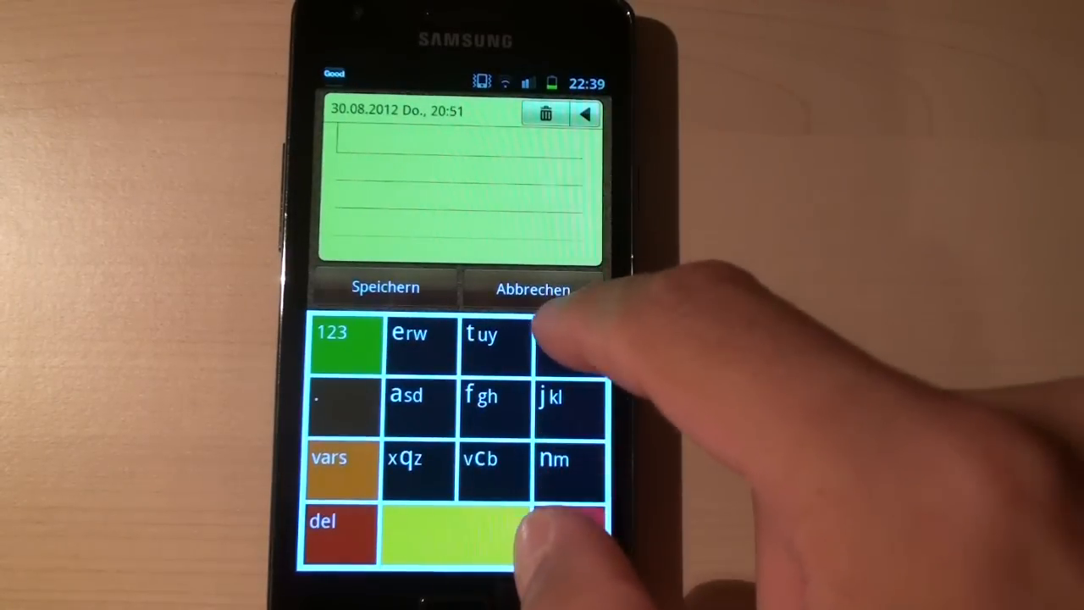
Write the word password into the empty note with the letter groups
click(565, 349)
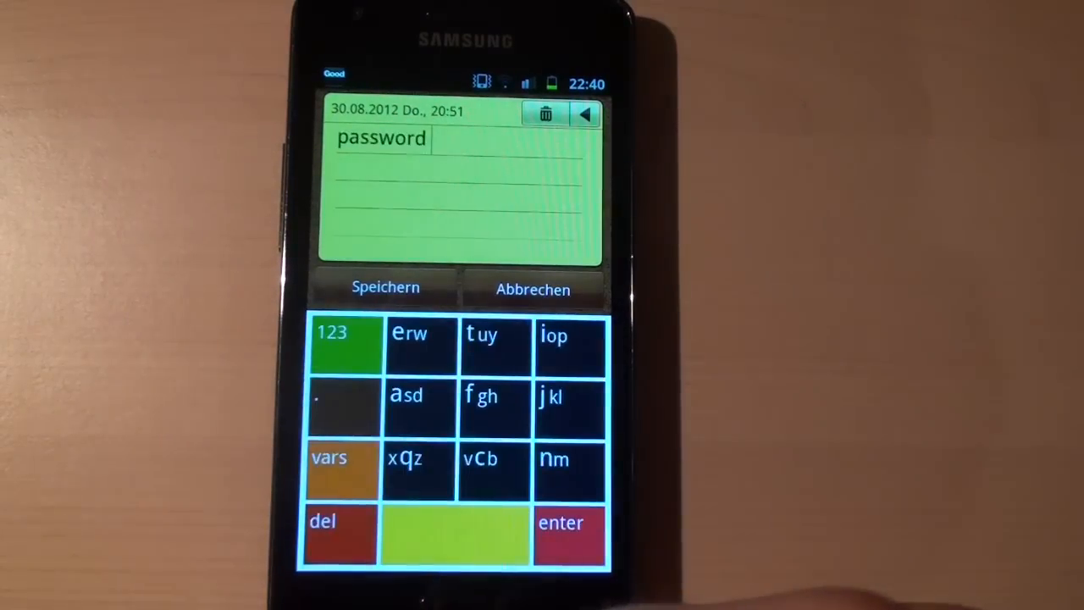
click(340, 343)
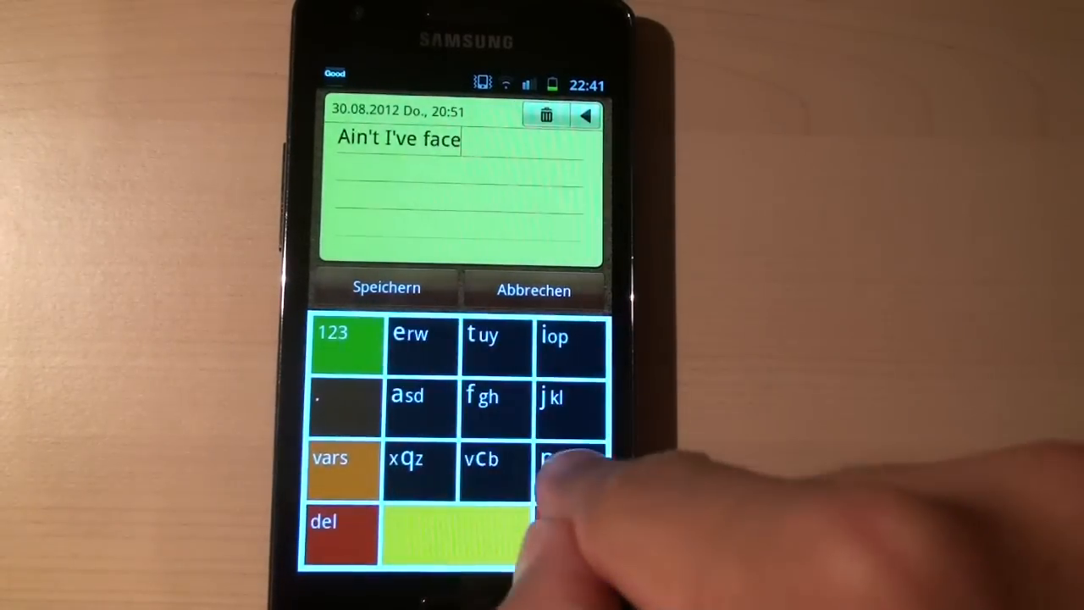
Continue the line 'Ain't I've face' with apostrophes from the punctuation key
click(568, 462)
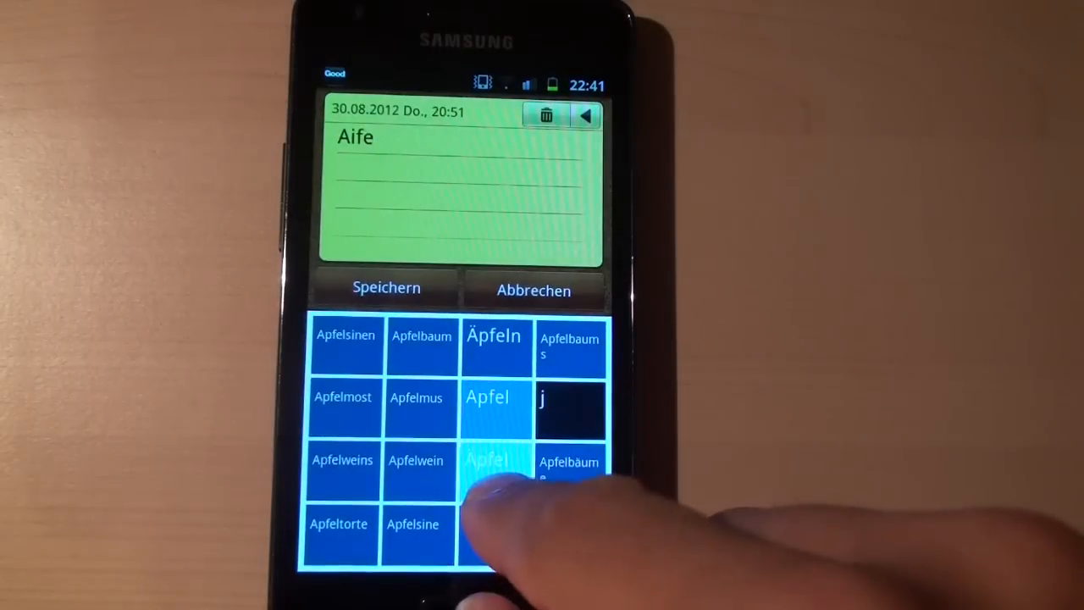
Pick Äpfel and vom from the candidates and finish 'Äpfel fallen vom Baum'
click(493, 398)
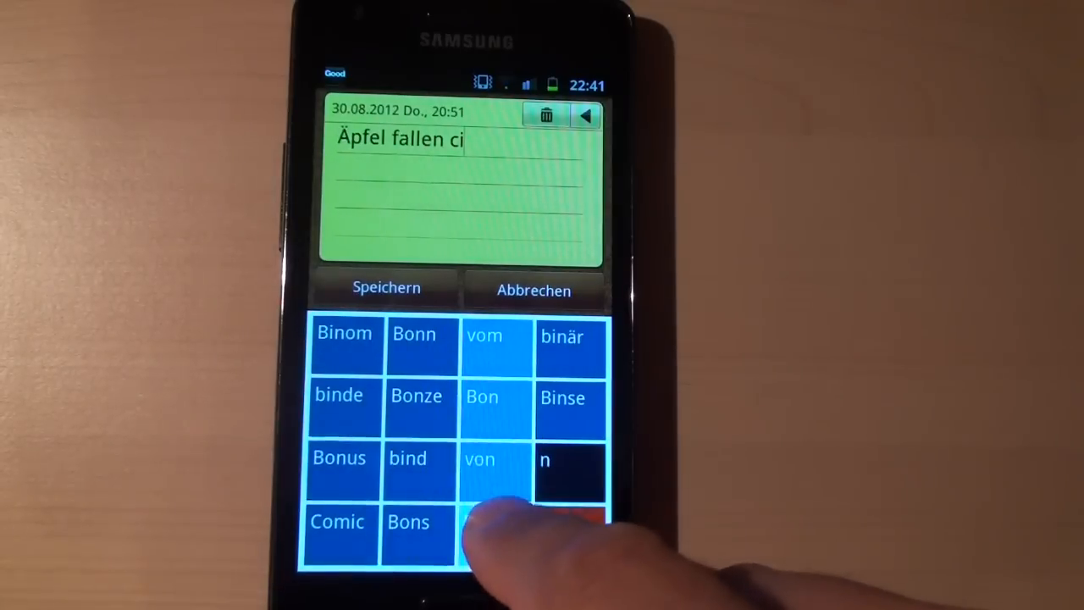
click(495, 339)
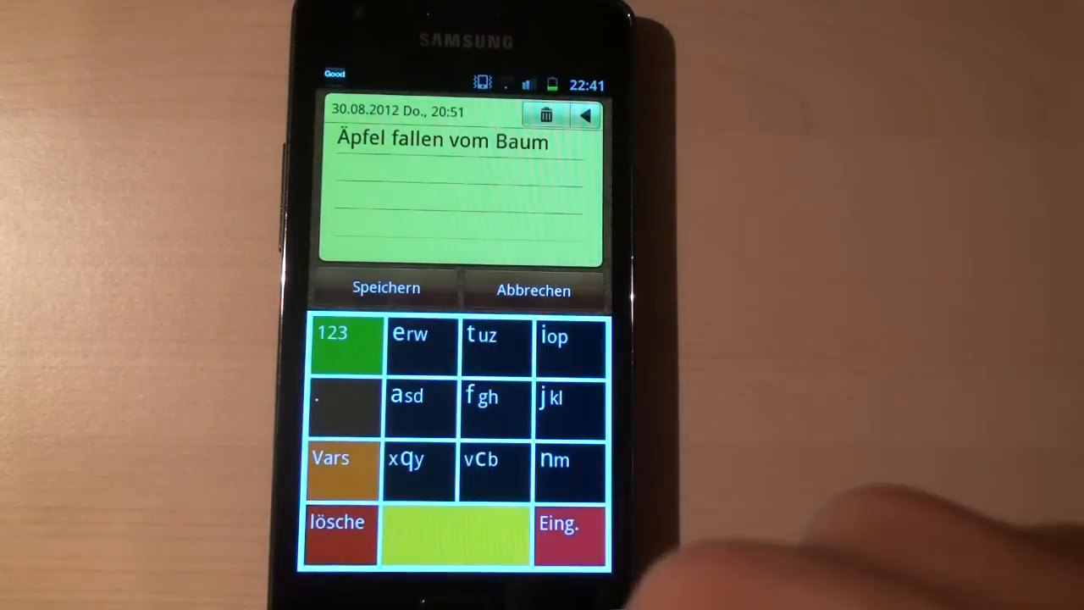
click(341, 407)
text(Fe)
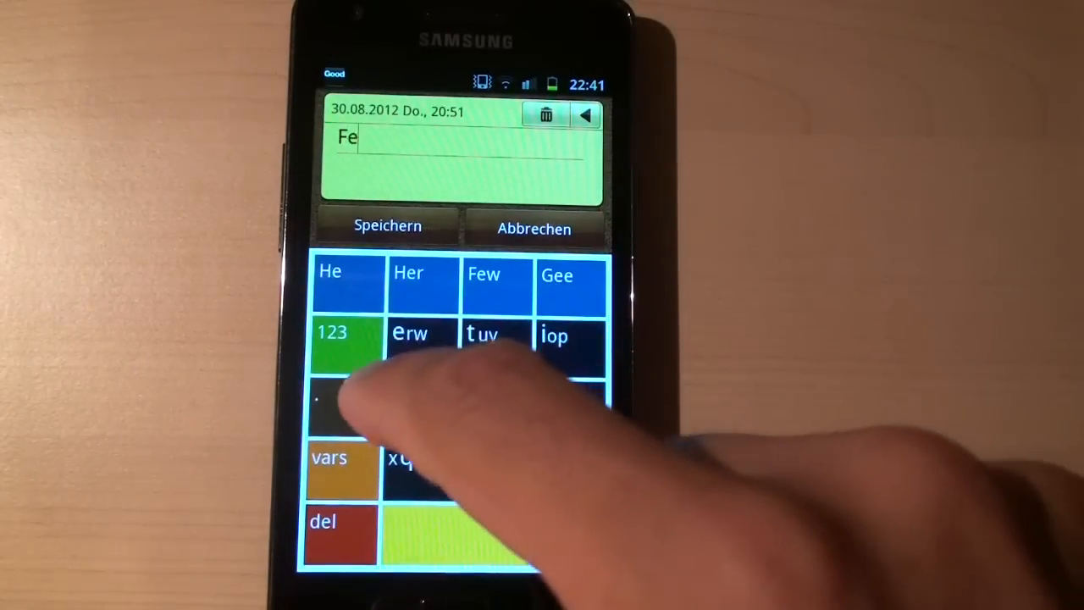
Write 'Take c' on the note with word suggestions showing above the keys
click(570, 336)
text(Take c)
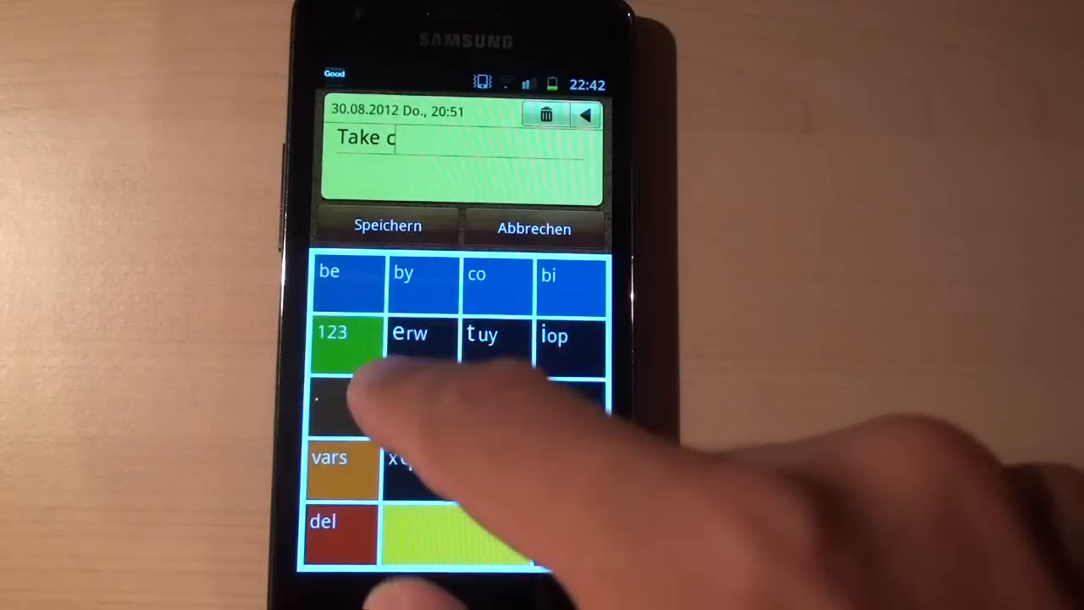
click(413, 337)
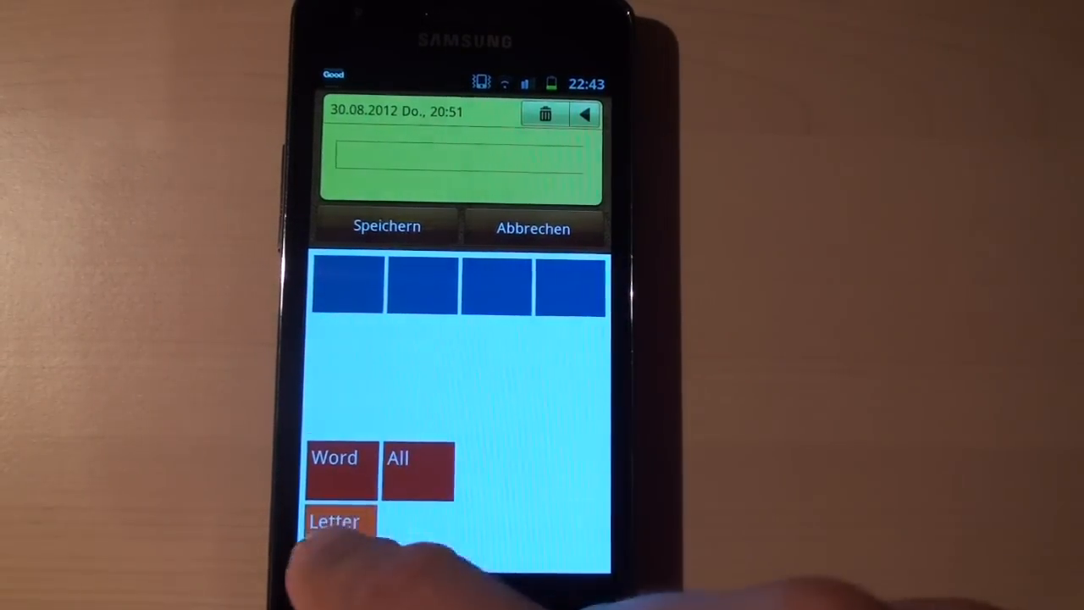
Choose Letter deletion and delete backwards until the note is empty
click(334, 525)
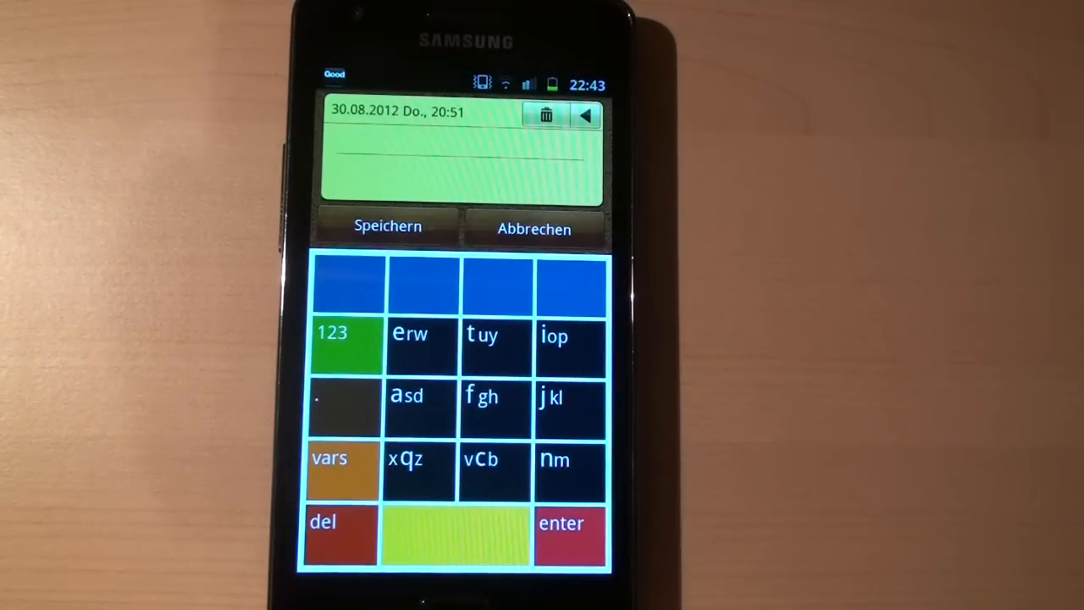
click(457, 531)
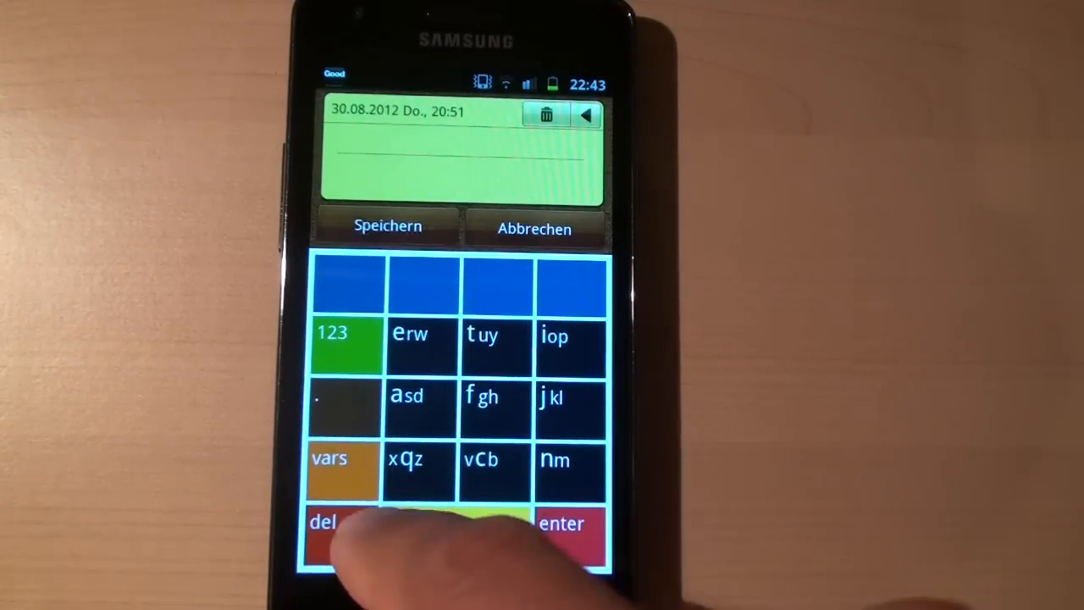